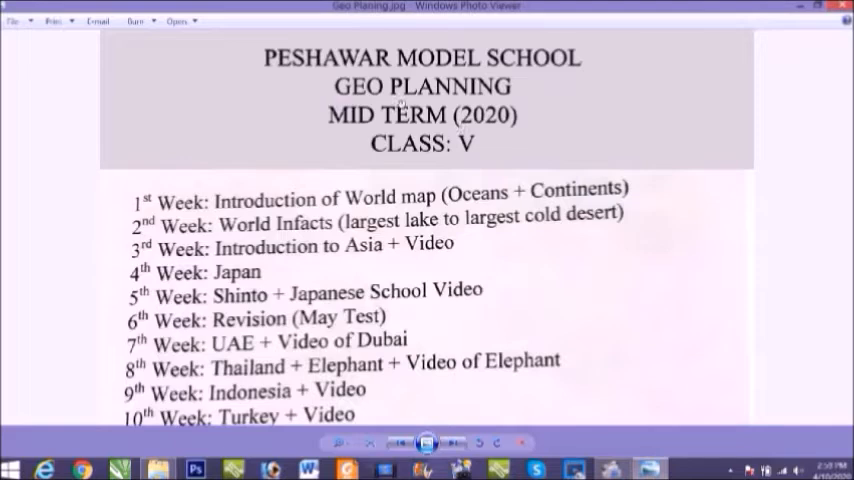
mouse_move(390, 158)
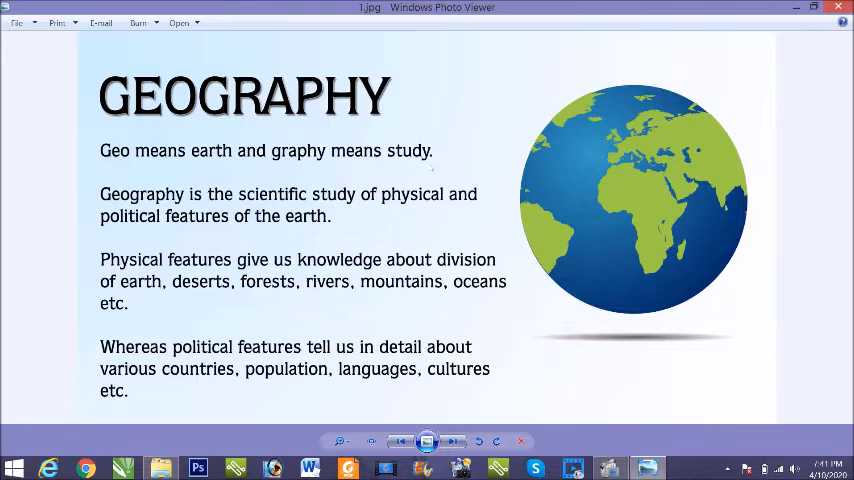
mouse_move(436, 156)
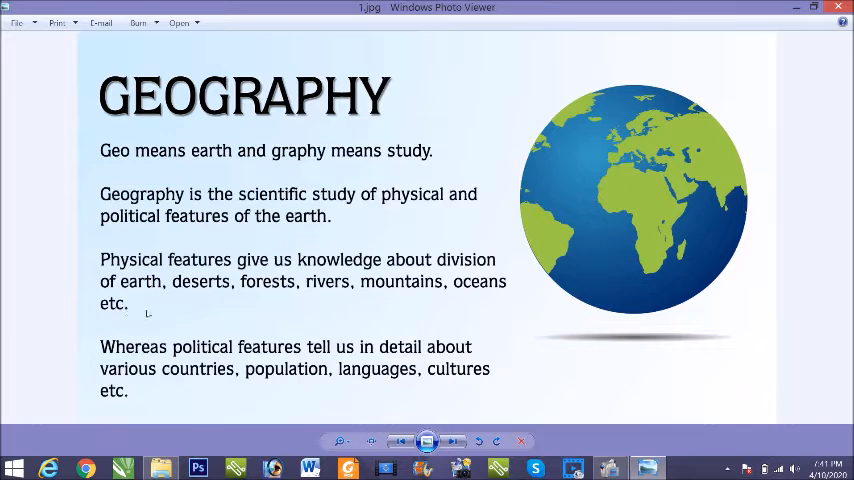
mouse_move(400, 348)
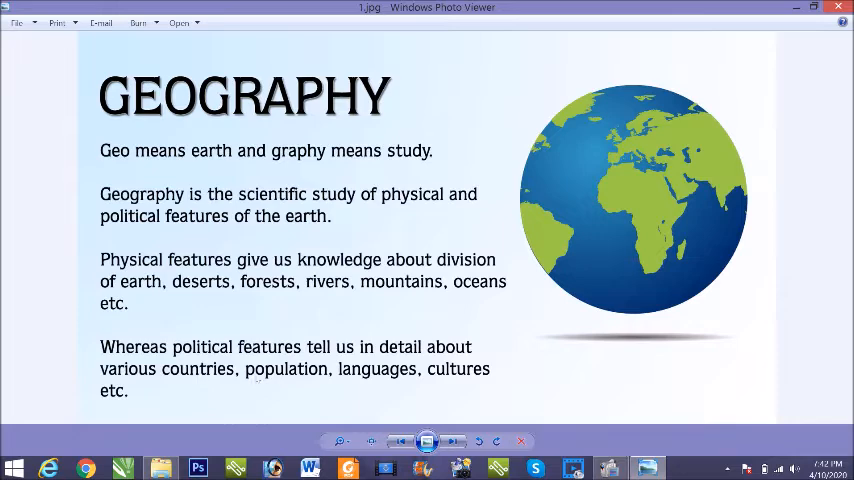
mouse_move(196, 376)
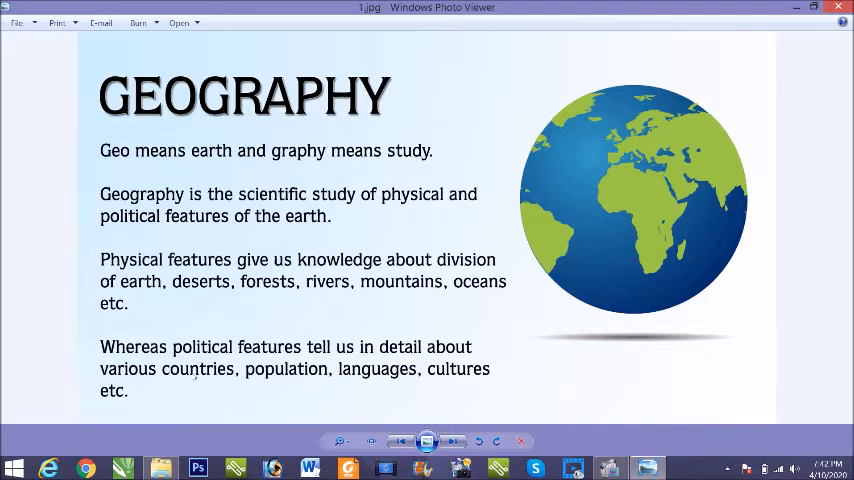
Step: Advance to the next picture, World Map in Details.jpg, showing all continents and the country key
left_click(452, 440)
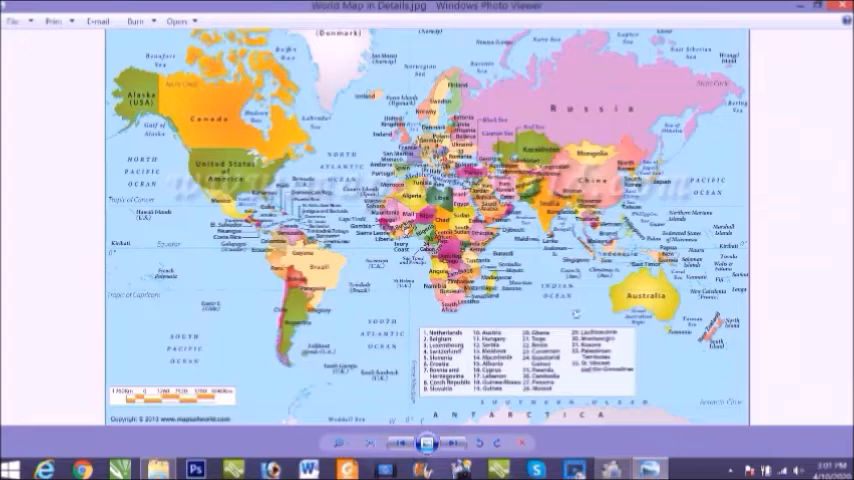
Step: Magnify the map and pan over Asia, from Kazakhstan and Mongolia down to India and Indonesia
left_click(424, 438)
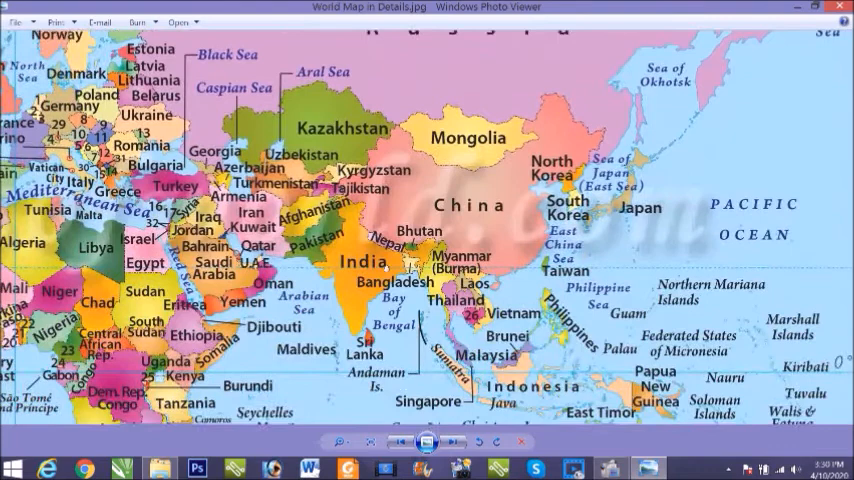
scroll("down", 3)
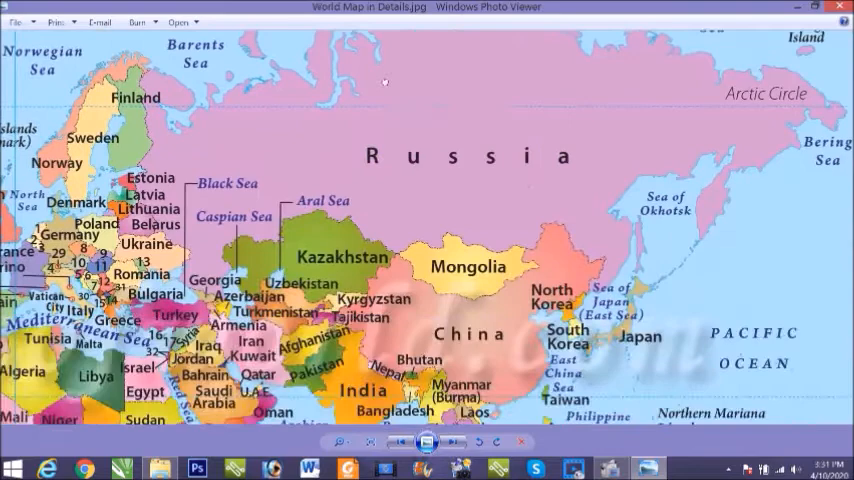
Step: Pan the zoomed map across Russia, Kazakhstan, Mongolia, China and India
scroll("down", 3)
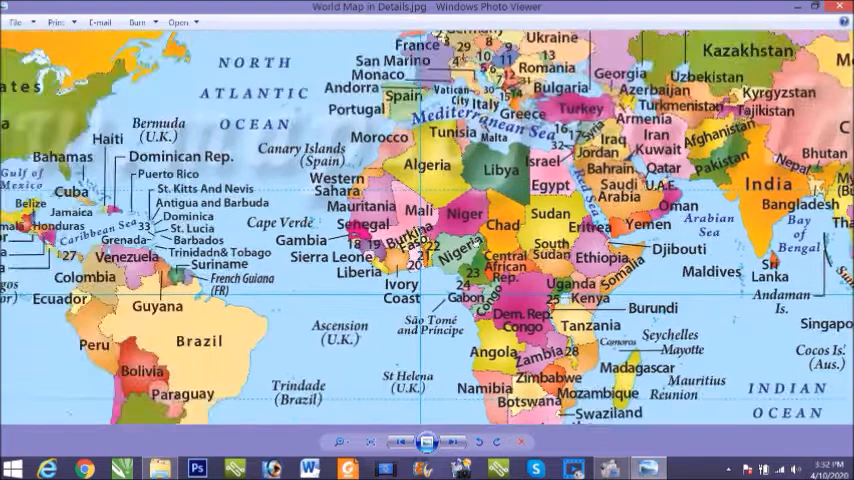
scroll("down", 3)
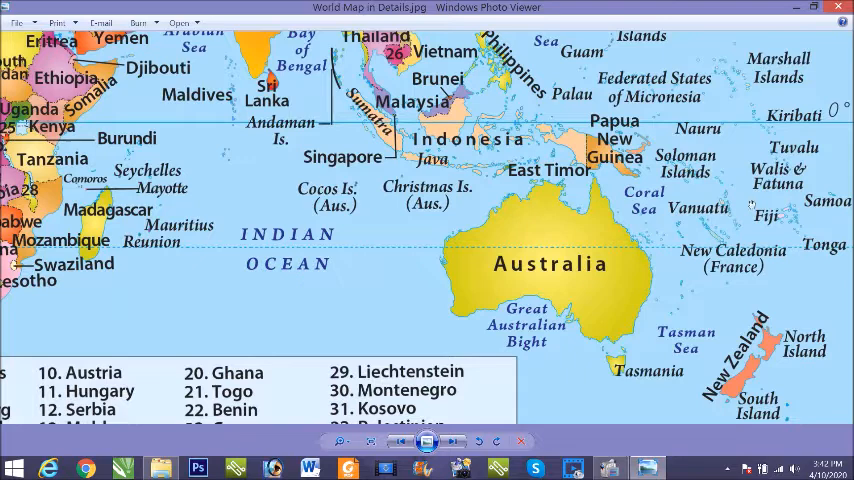
mouse_move(672, 352)
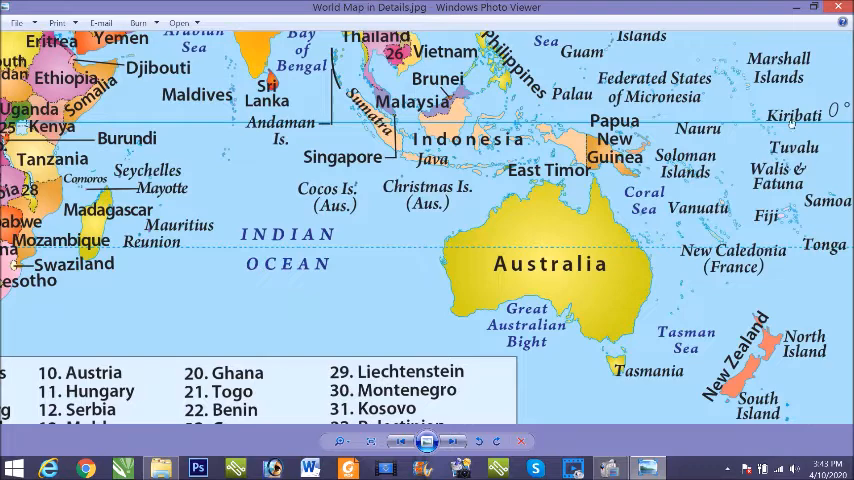
Step: Nudge the map south to reveal Tonga and more rows of the numbered country list
scroll("down", 3)
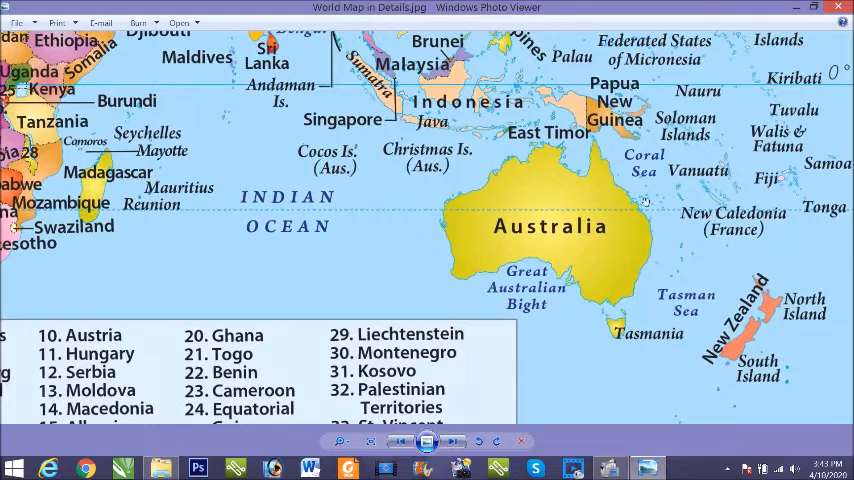
mouse_move(498, 228)
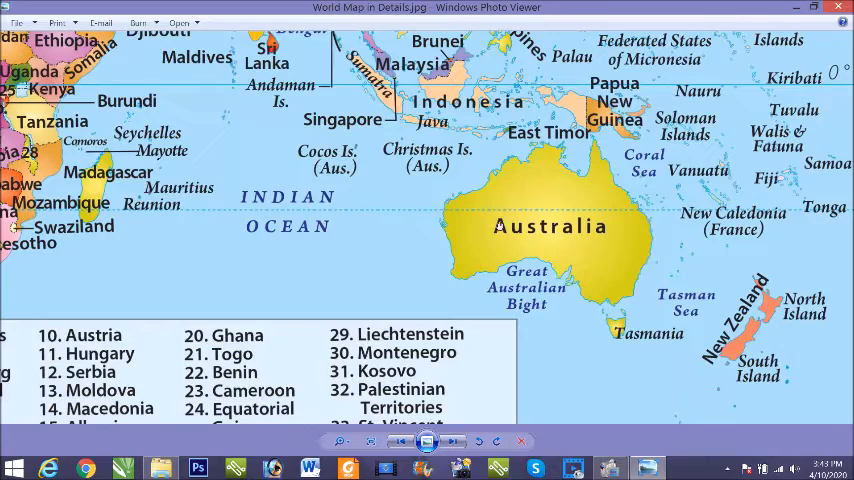